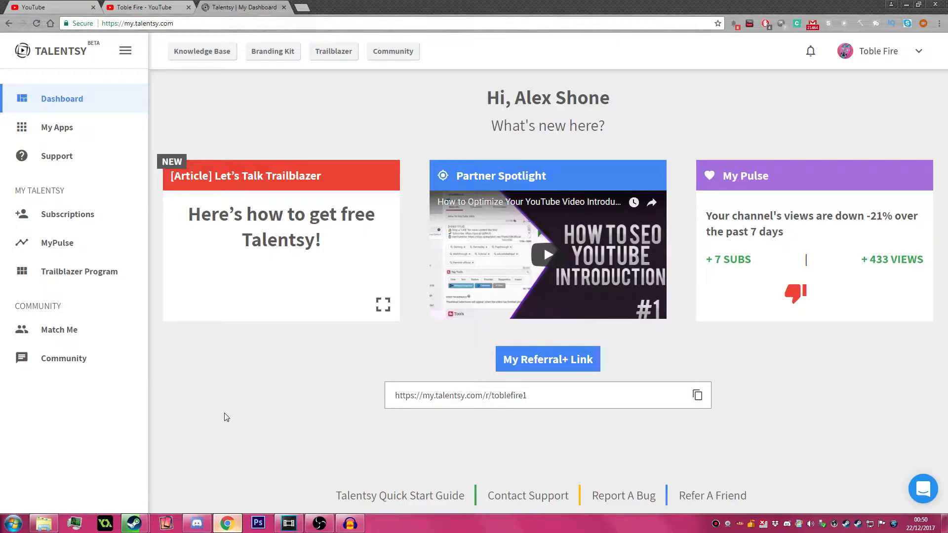
mouse_move(178, 271)
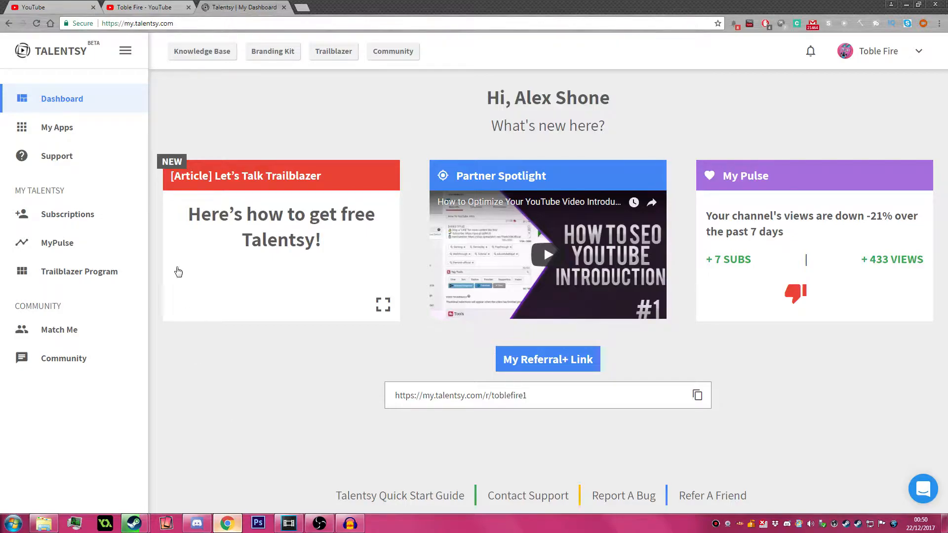
mouse_move(56, 156)
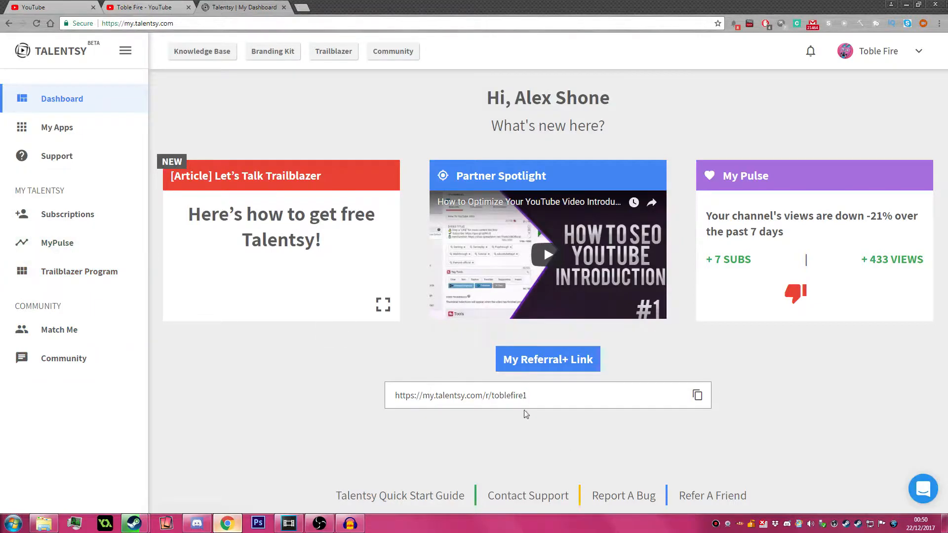
mouse_move(57, 127)
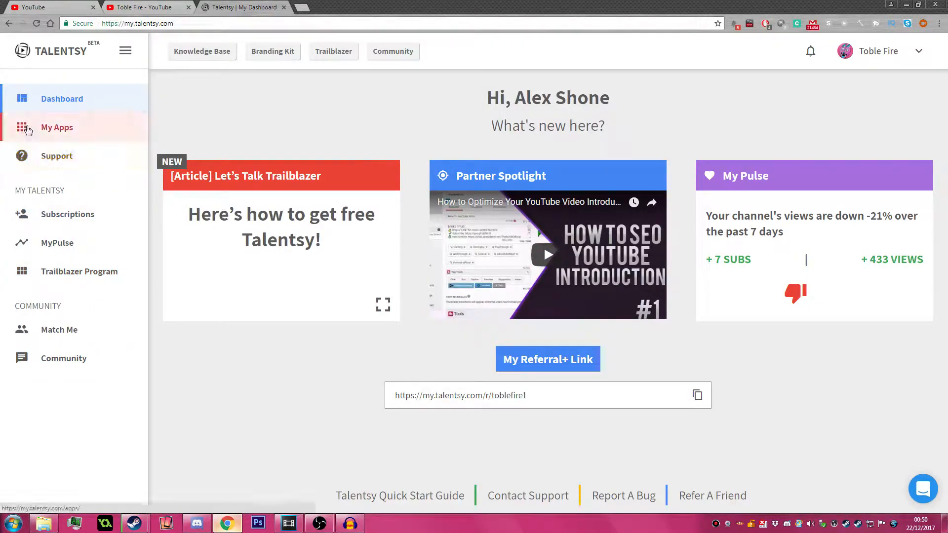
mouse_move(269, 333)
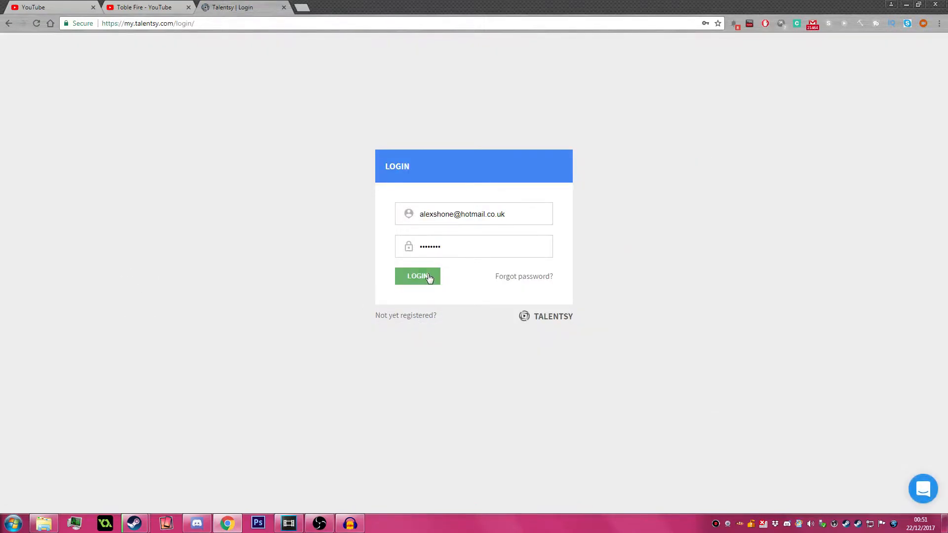
Log in, scroll the My Apps grid past Community Spotlight, and launch Beeoux.
click(417, 276)
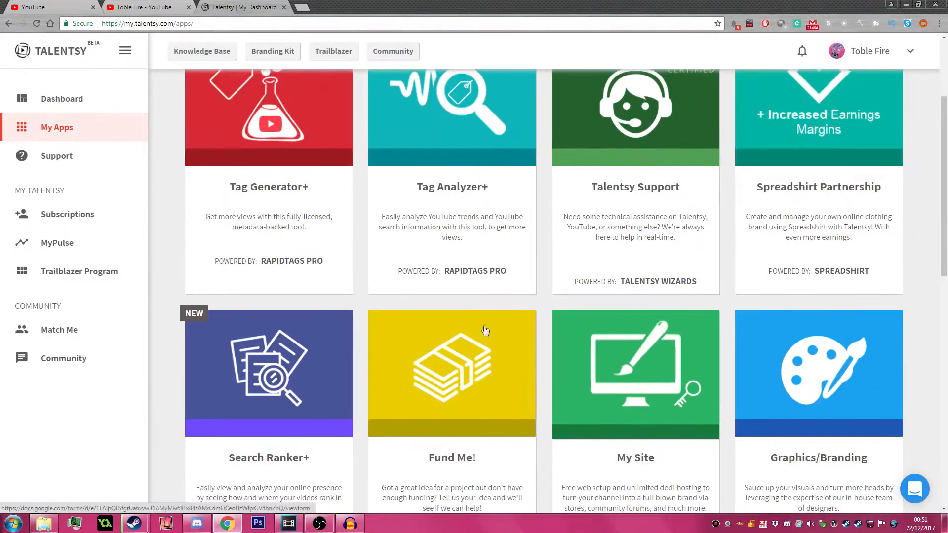
scroll(down, 3)
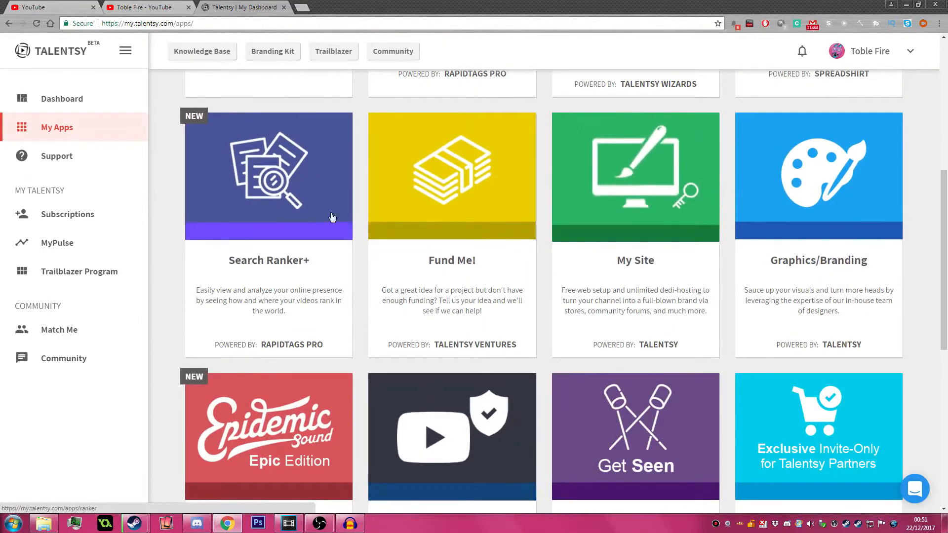
mouse_move(474, 234)
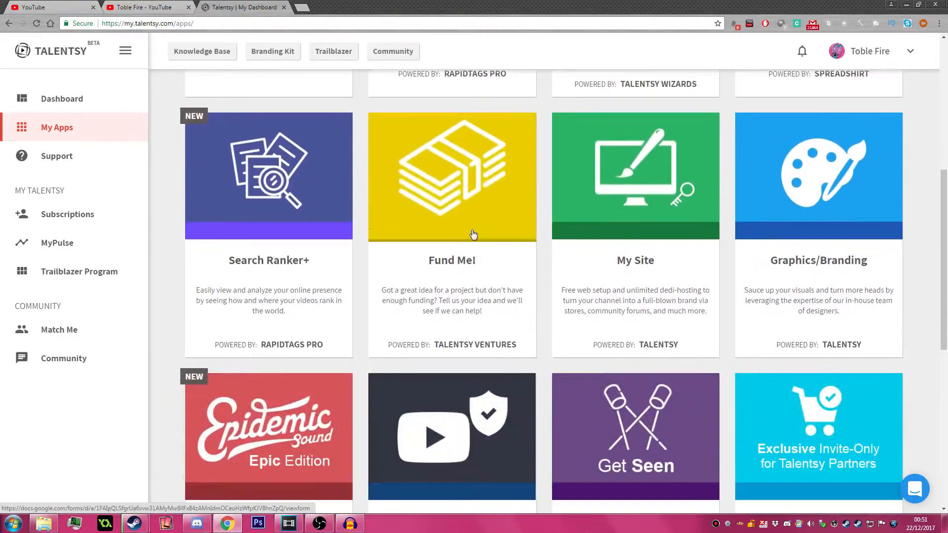
mouse_move(613, 250)
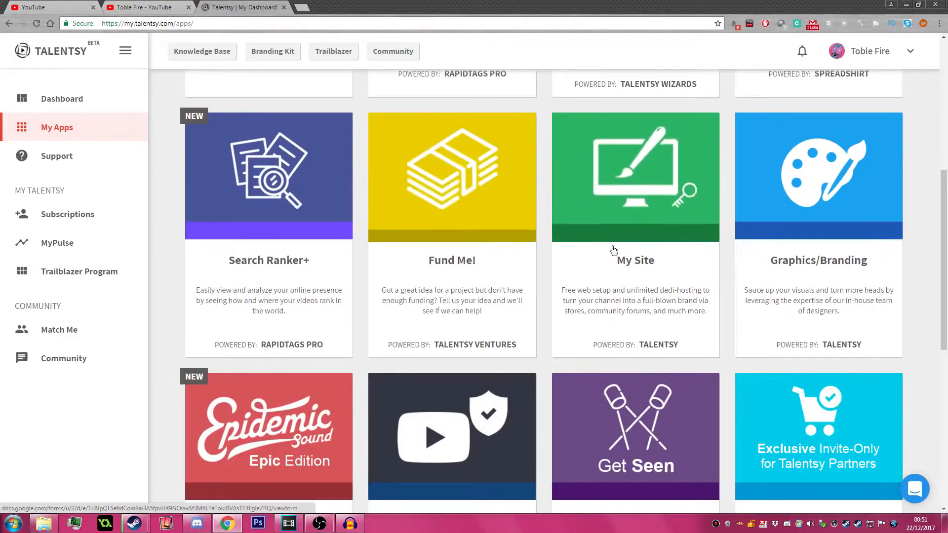
scroll(down, 3)
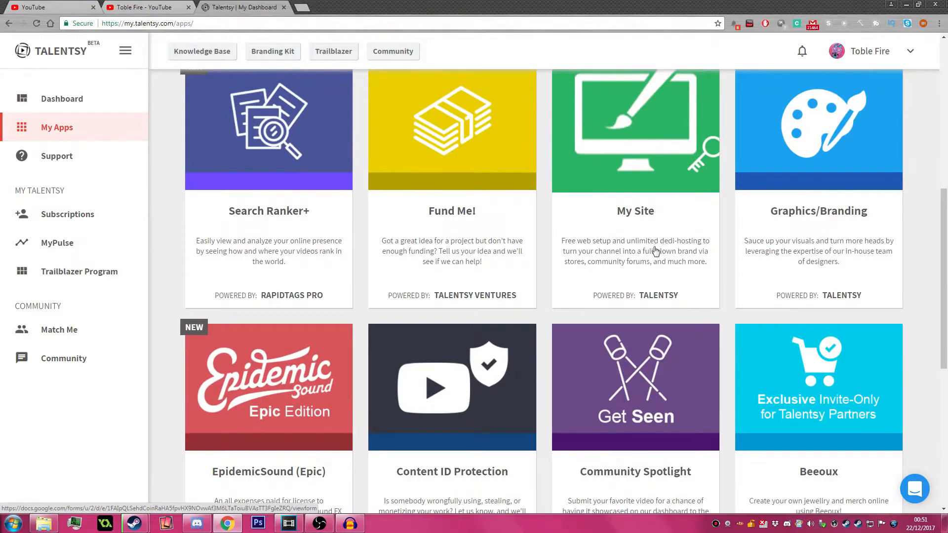
scroll(down, 3)
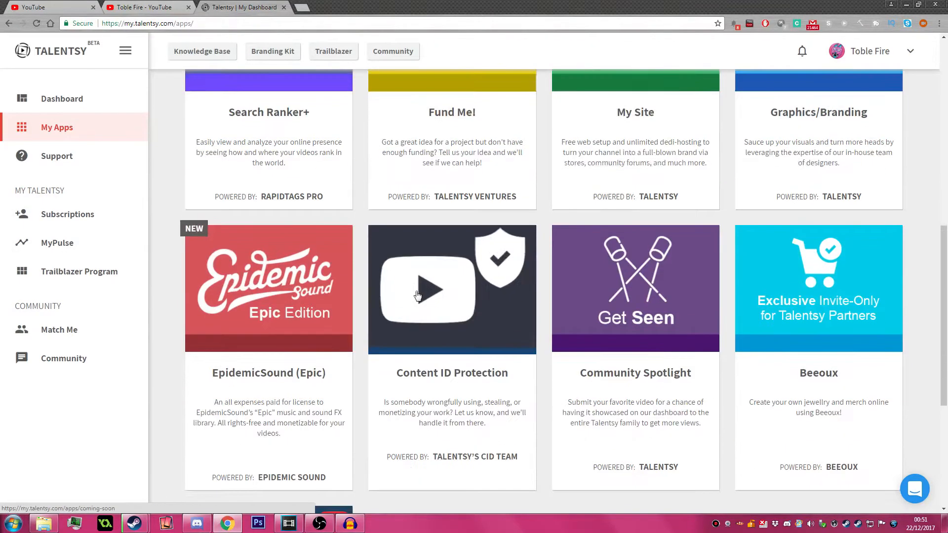
scroll(down, 3)
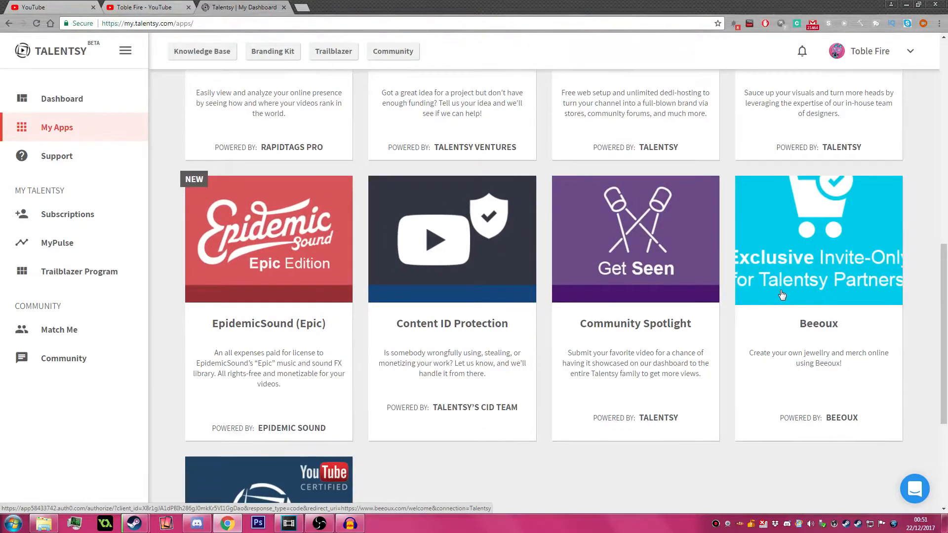
click(818, 239)
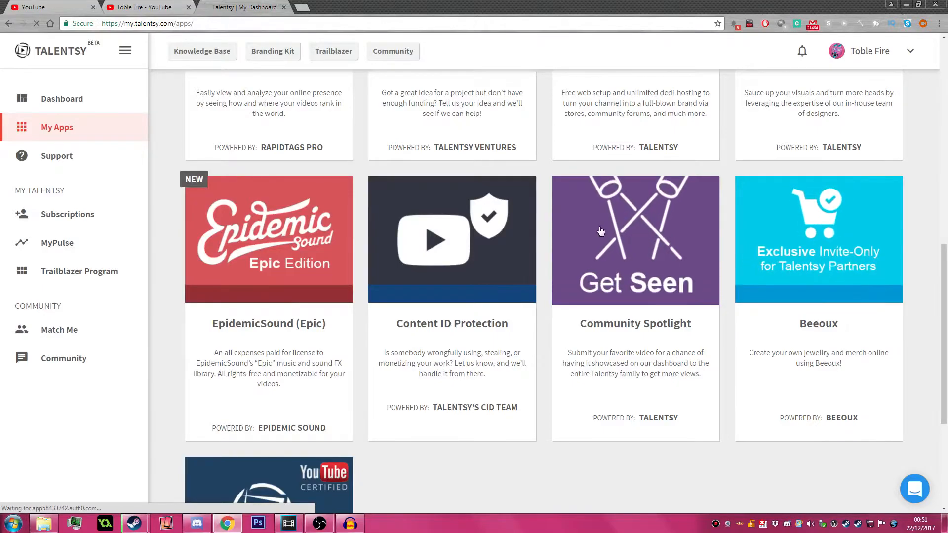
Authorize Beeoux to access the account and browse its Add a new Product catalogue.
click(818, 239)
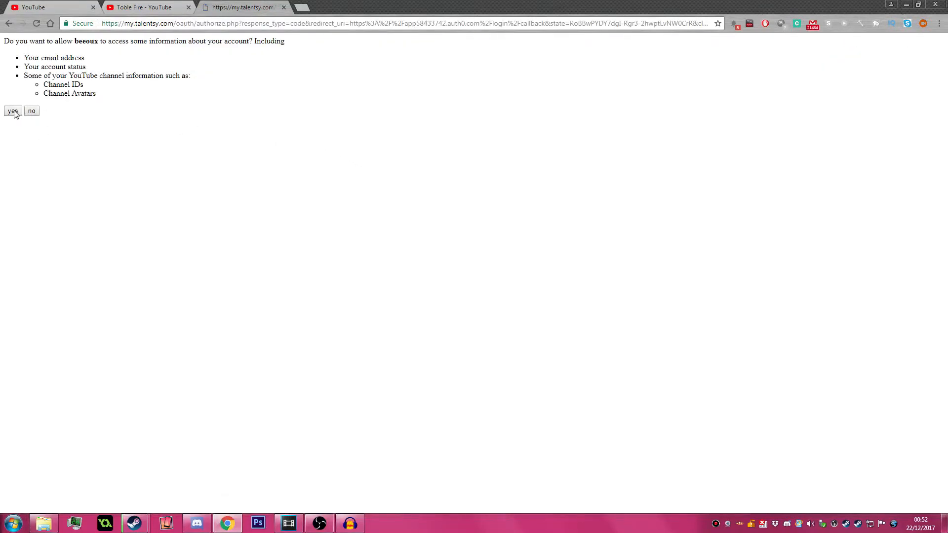
click(12, 111)
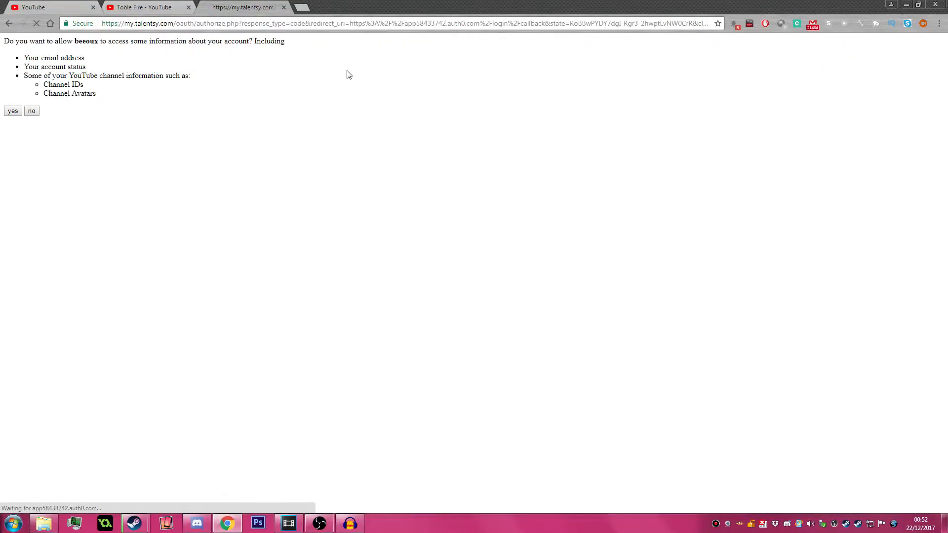
click(12, 110)
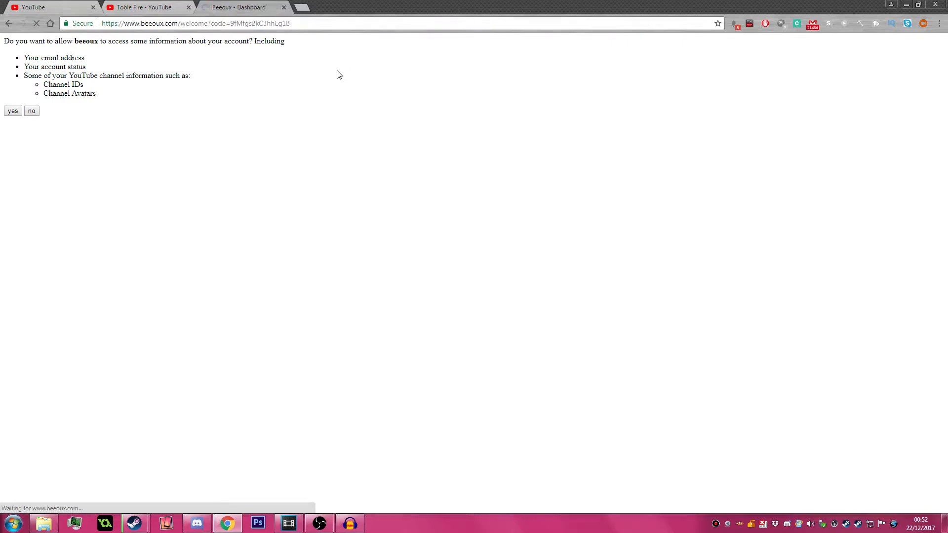
click(12, 111)
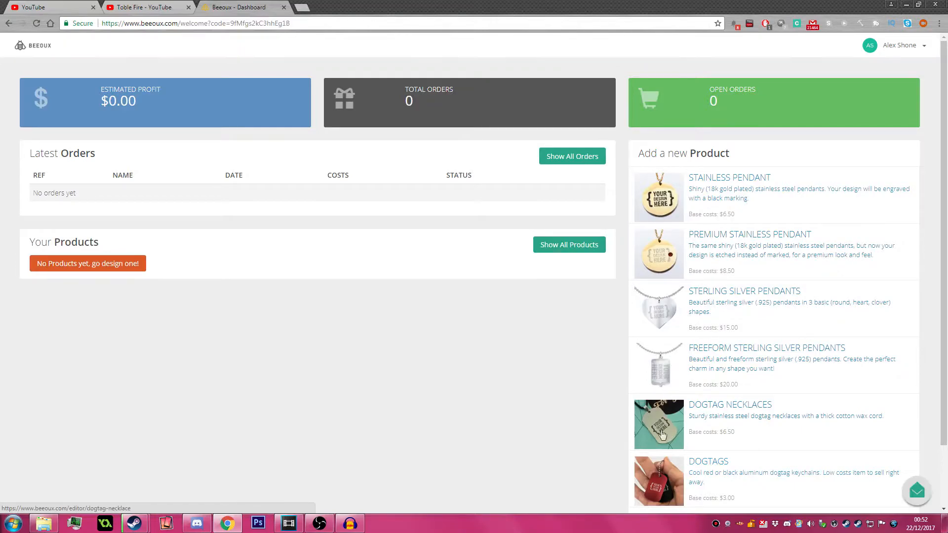
scroll(down, 3)
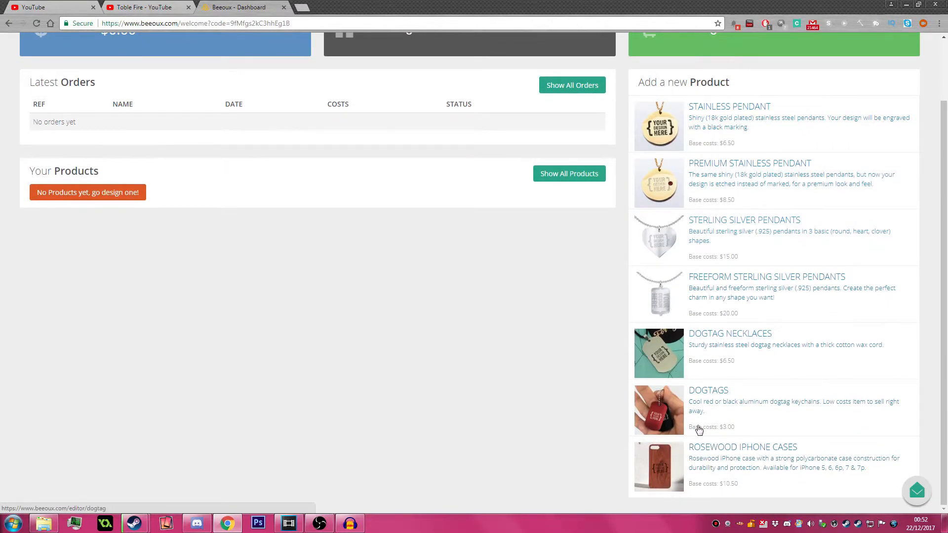
mouse_move(719, 427)
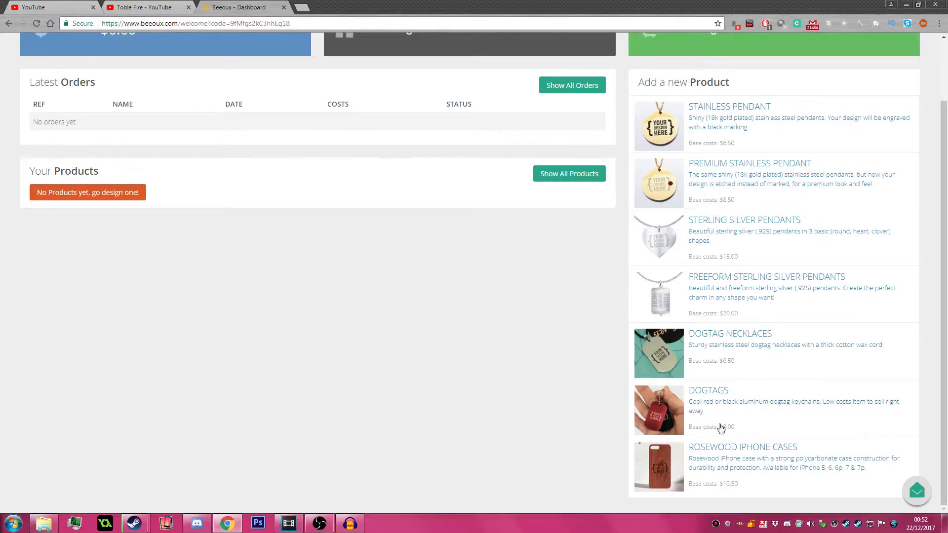
scroll(up, 3)
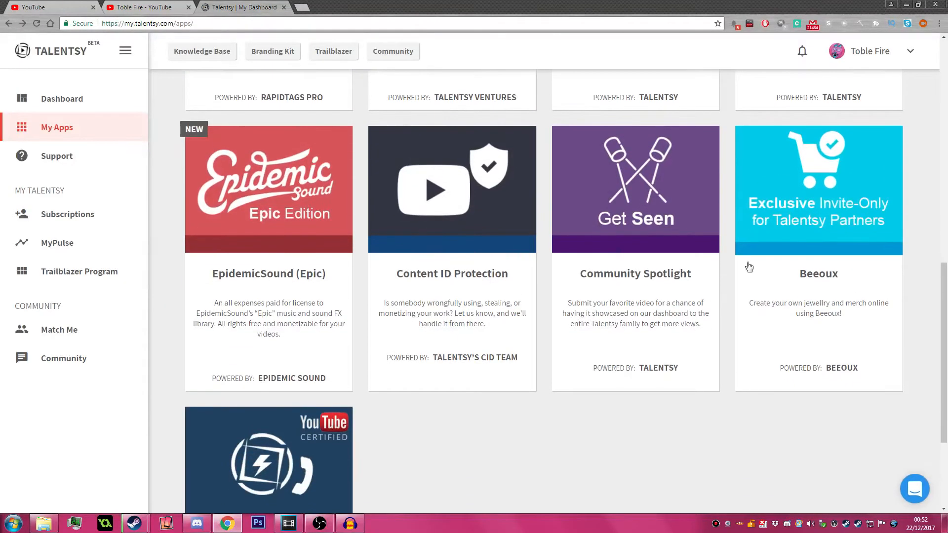
Scroll the apps list down to Talentsy Amplify, then select MyPulse in the sidebar.
scroll(down, 3)
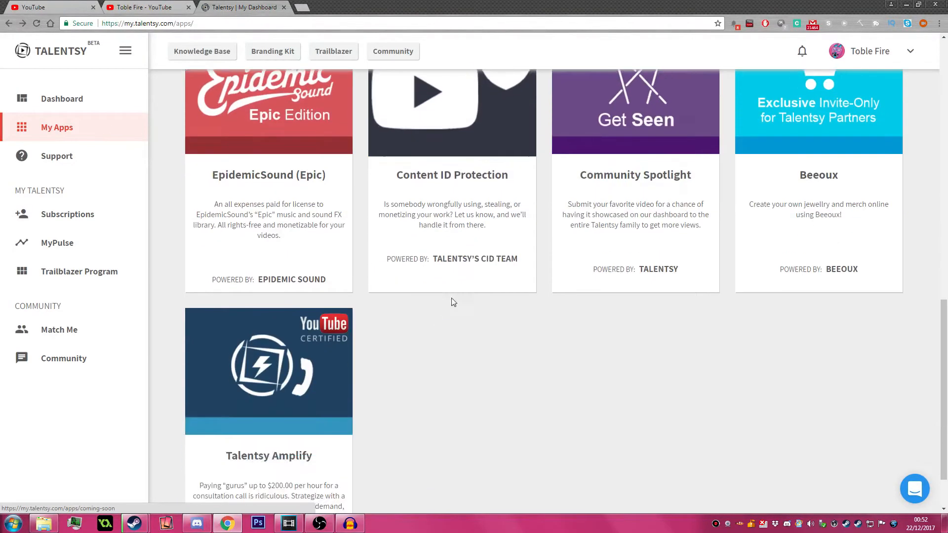
mouse_move(224, 415)
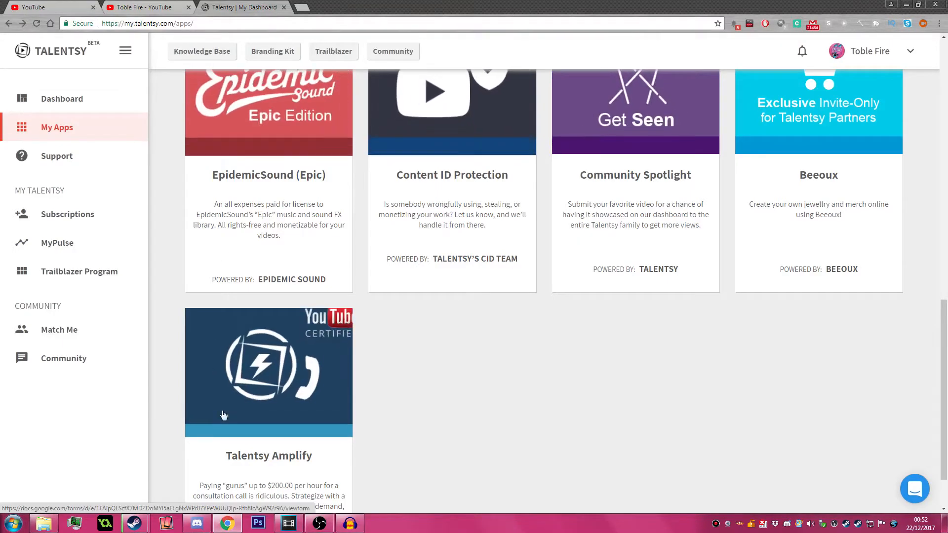
scroll(down, 3)
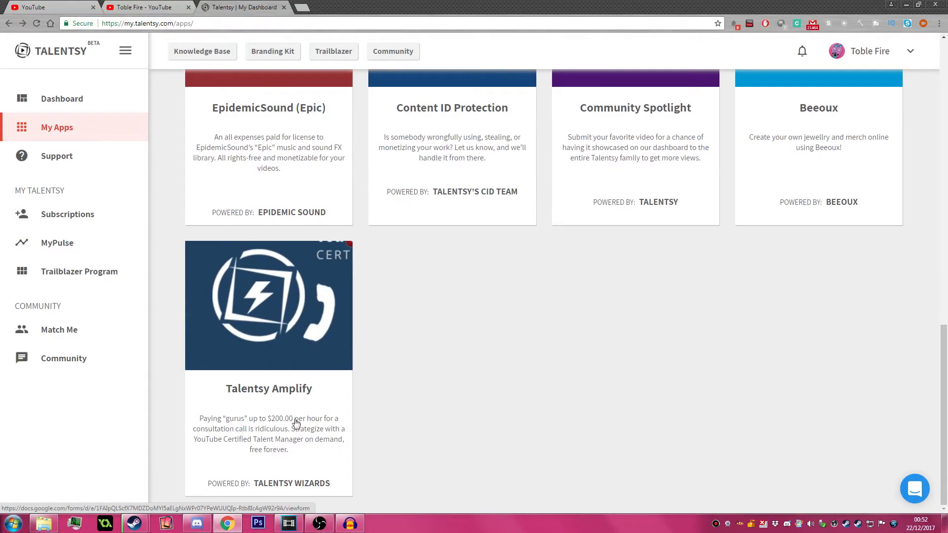
mouse_move(263, 315)
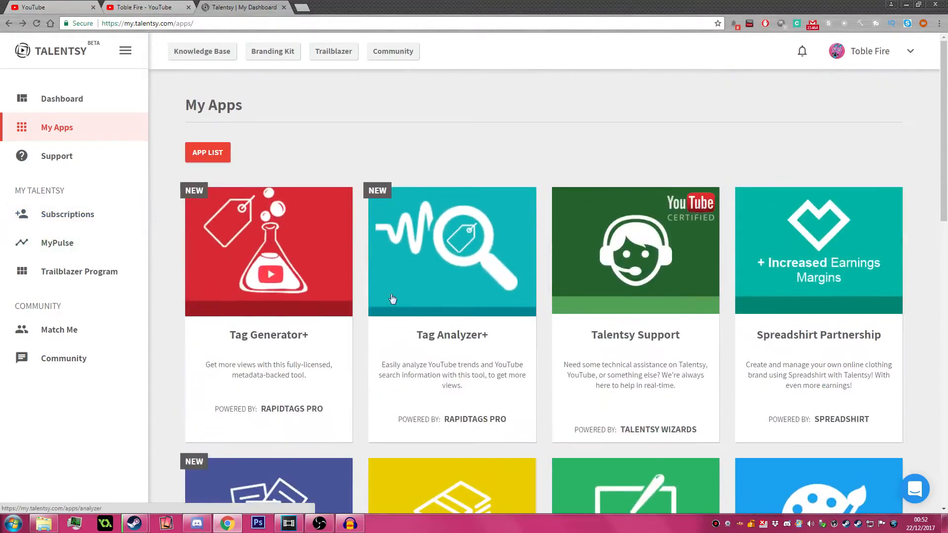
mouse_move(56, 165)
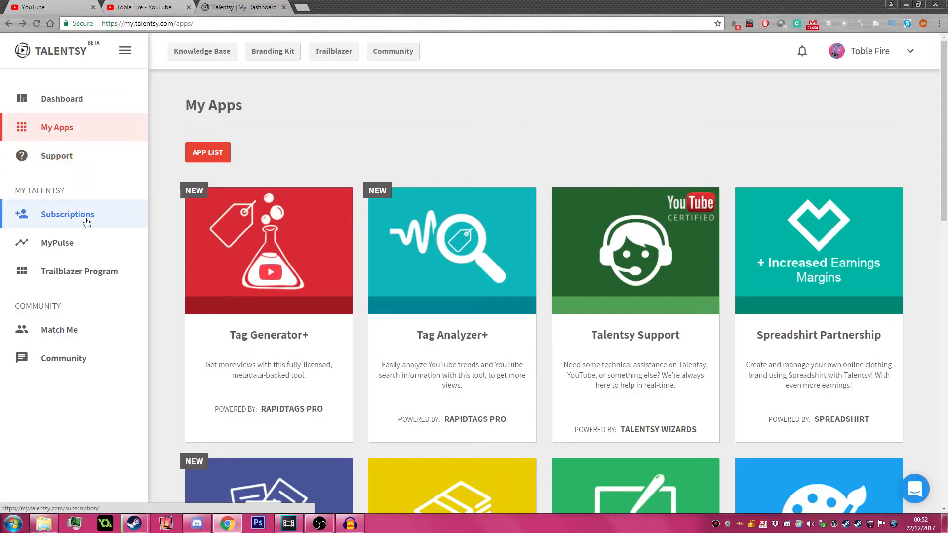
mouse_move(104, 227)
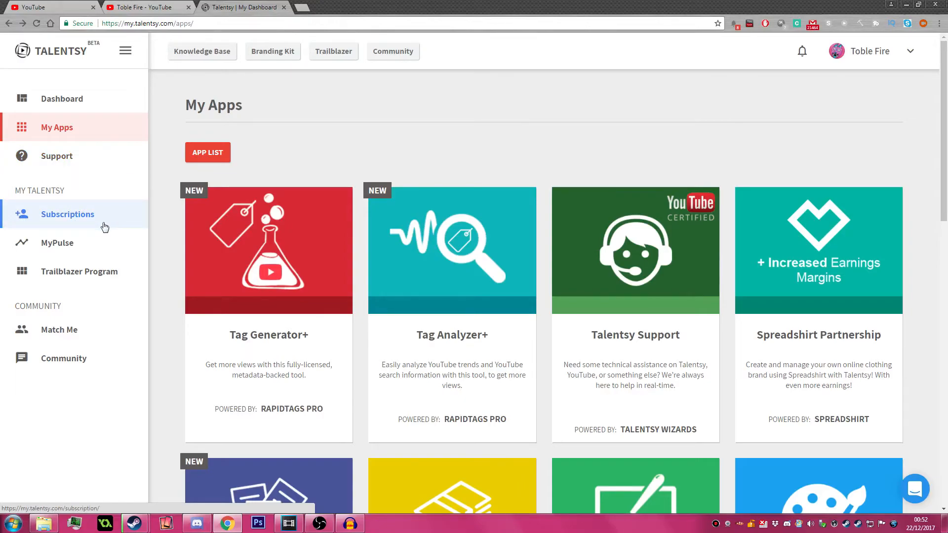
click(57, 243)
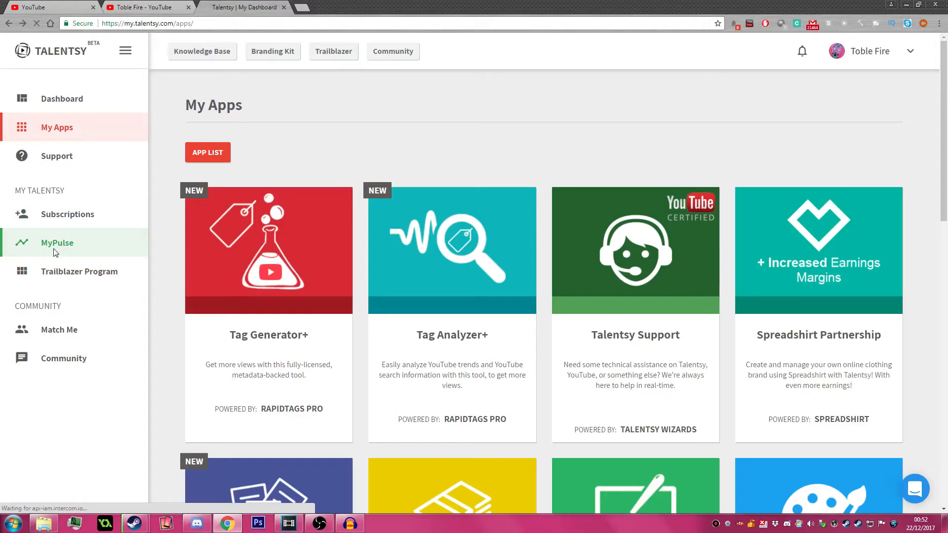
Open MyPulse to view this week's views, subscribers, likes and comments by date.
click(58, 242)
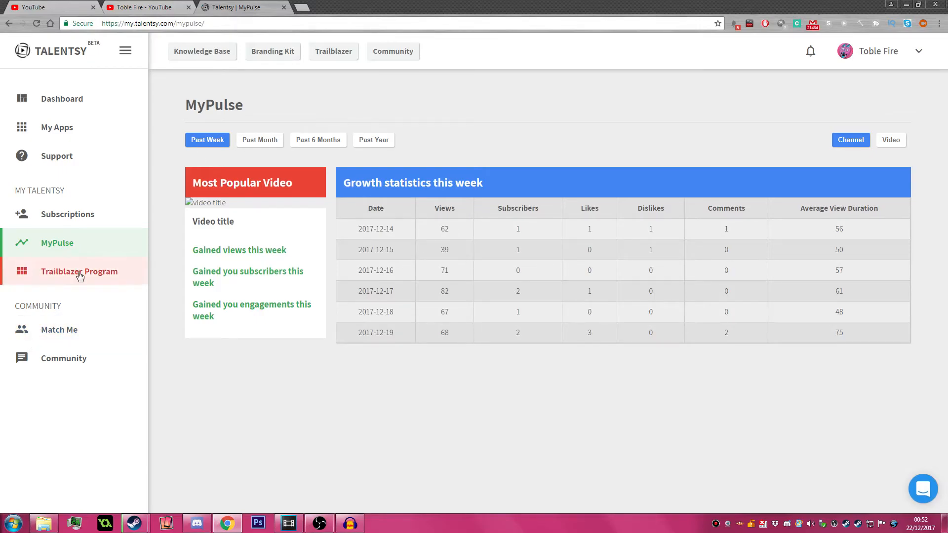
Review the Trailblazer Program referral link and $0 payout, then go back to Dashboard.
click(78, 271)
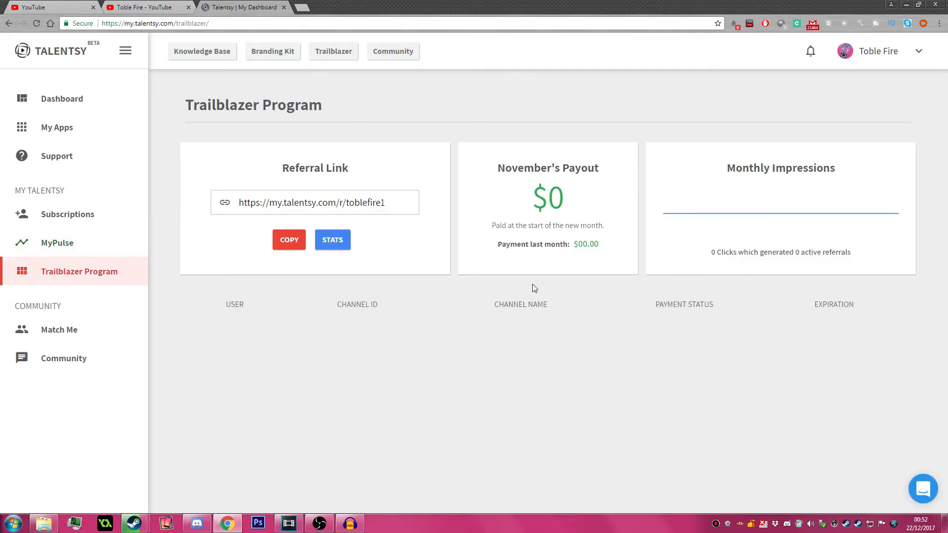
mouse_move(118, 185)
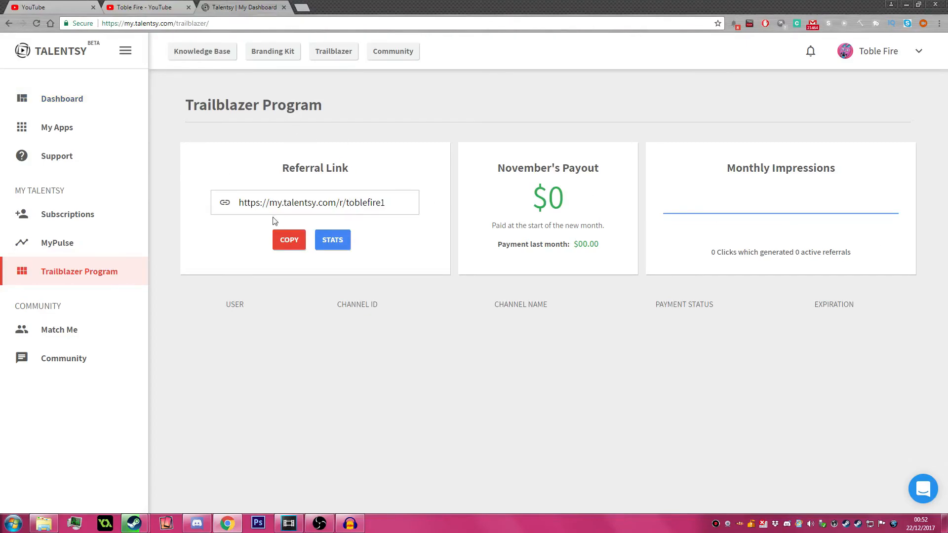
mouse_move(62, 99)
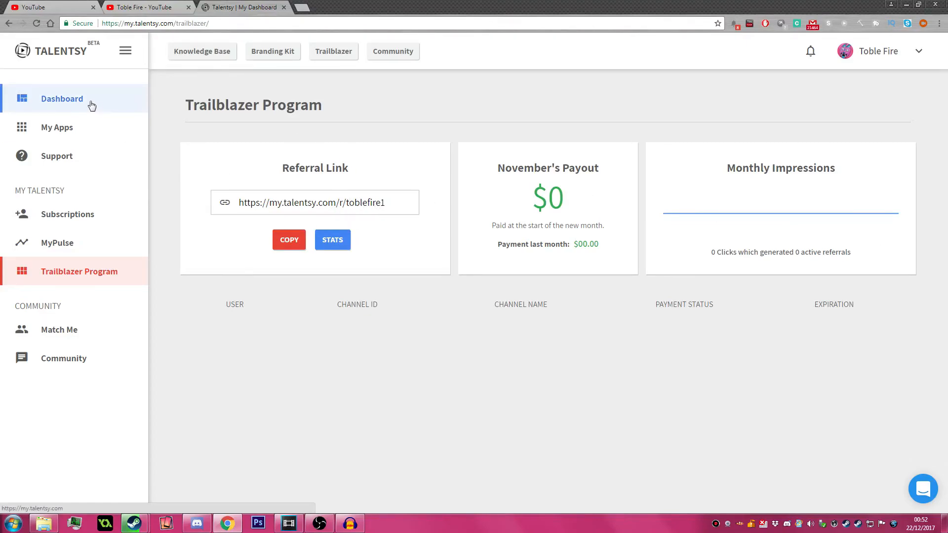
click(61, 99)
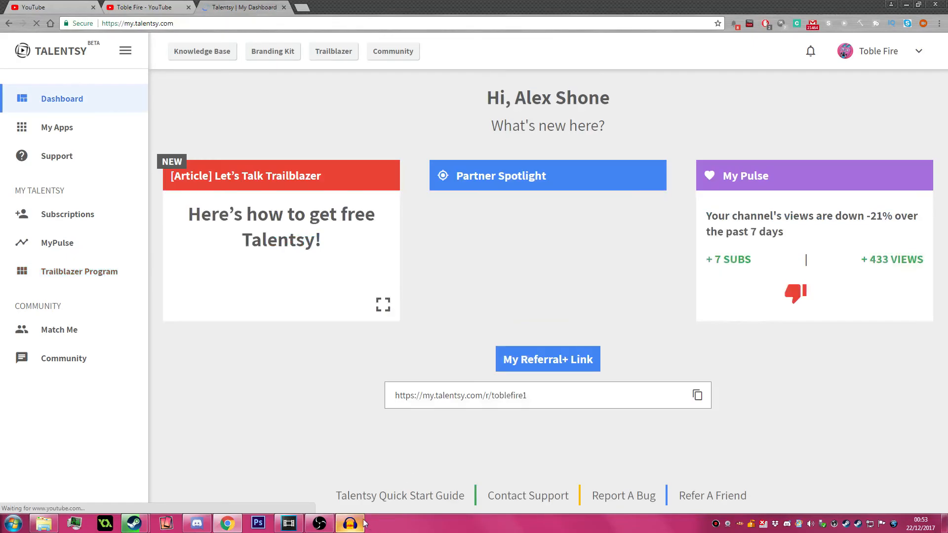